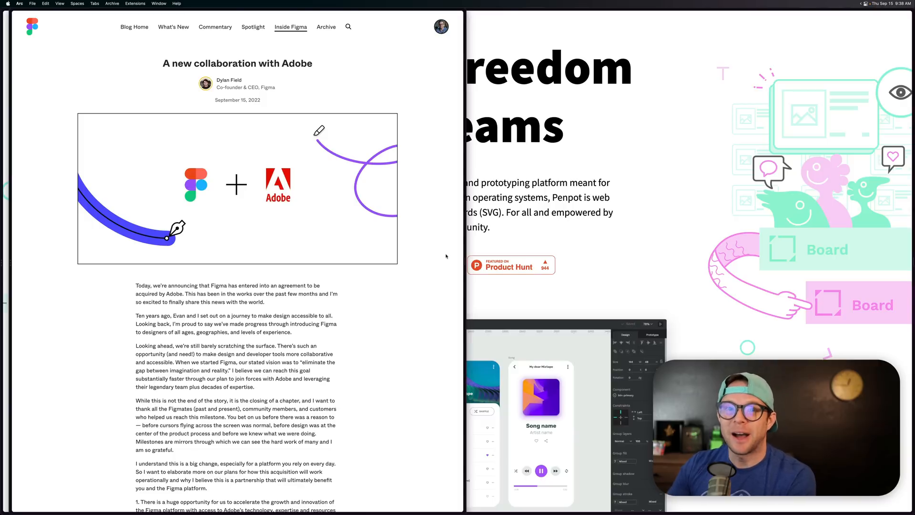
Step: View the Penpot tweet's Hacker News screenshot at full size
scroll(down, 3)
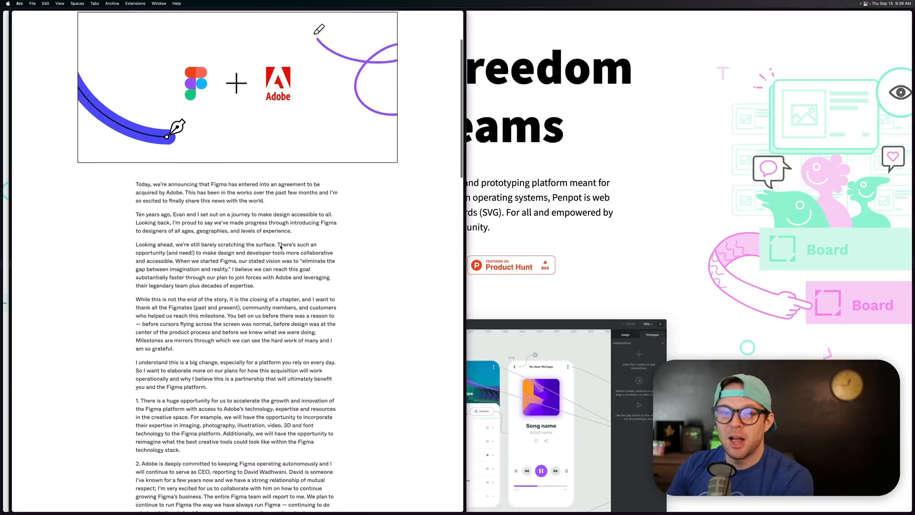
scroll(down, 3)
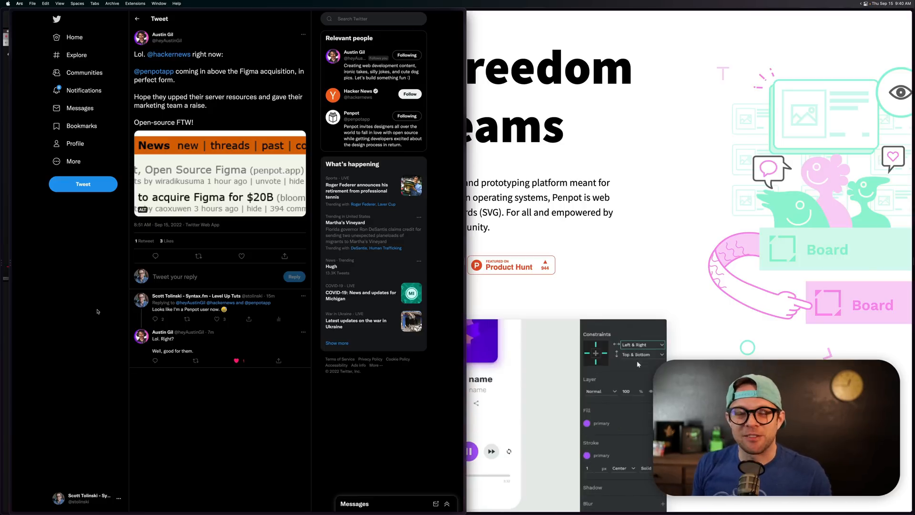
click(587, 423)
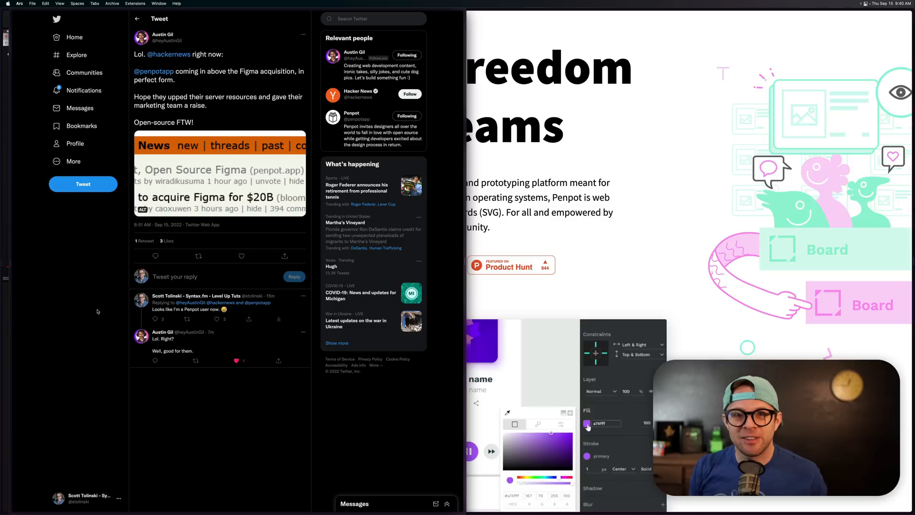
click(557, 451)
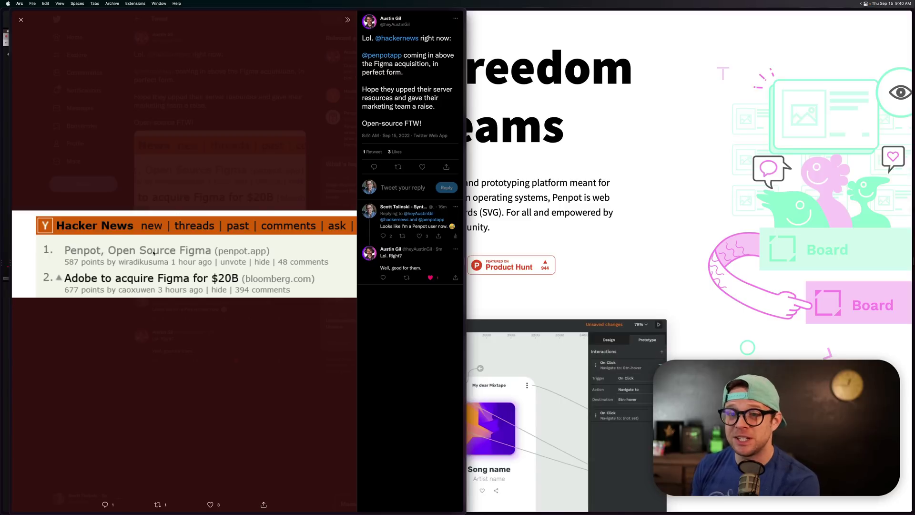
Step: Close the enlarged screenshot, returning to the Penpot homepage
click(626, 378)
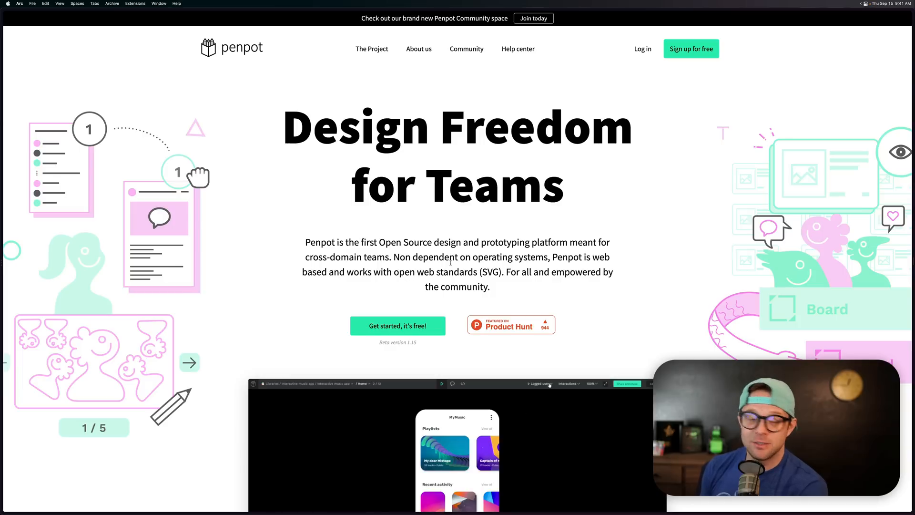
click(540, 383)
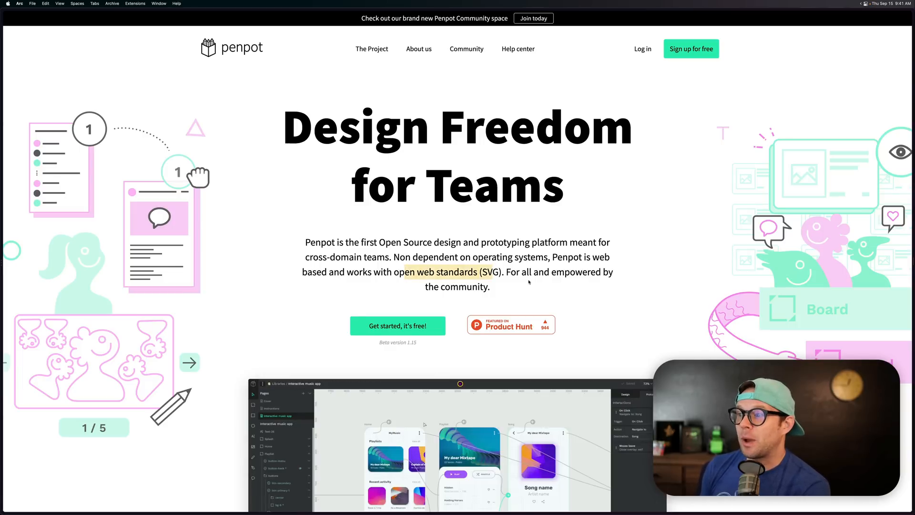
scroll(down, 3)
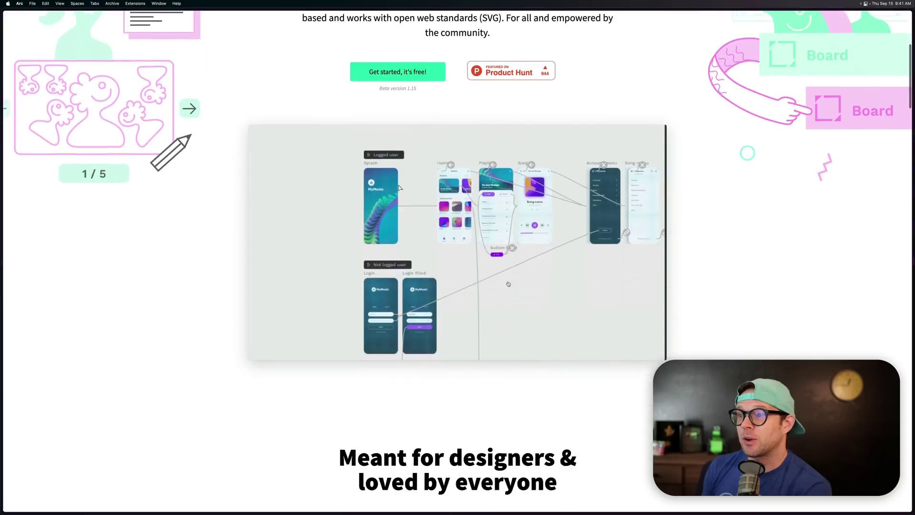
scroll(down, 3)
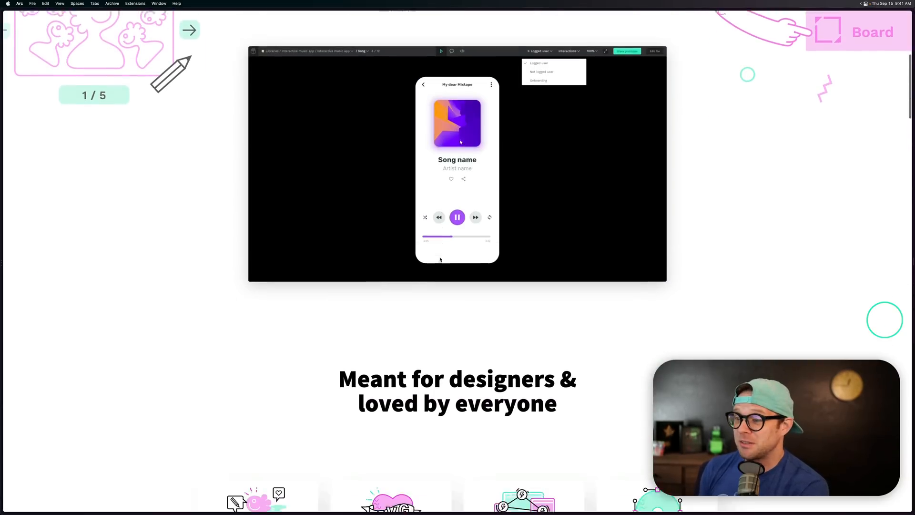
scroll(down, 3)
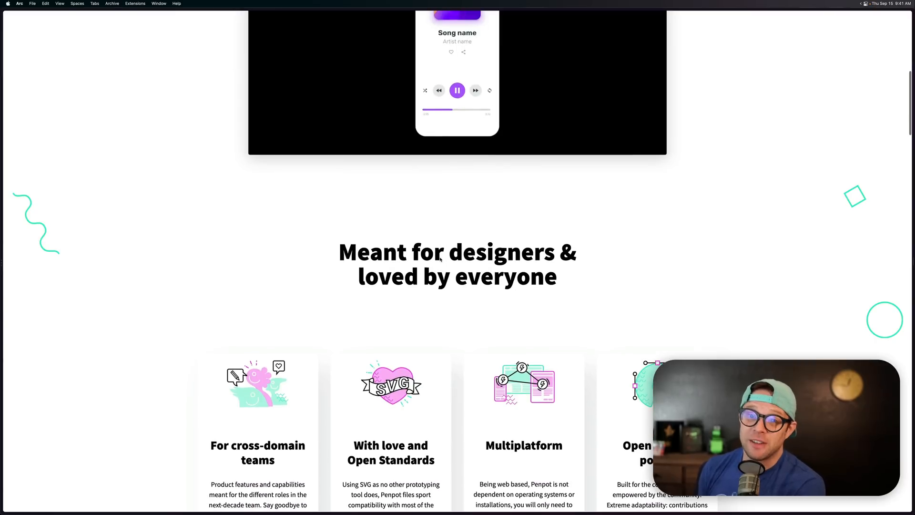
scroll(down, 3)
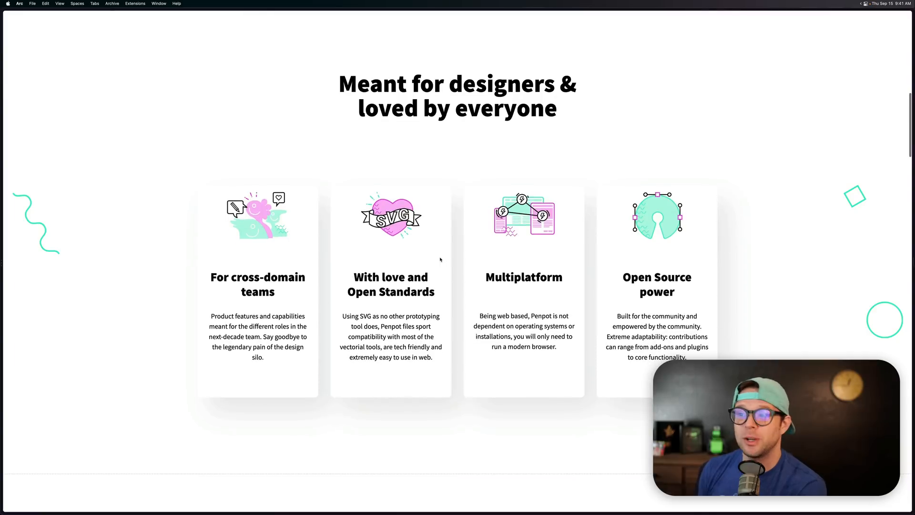
scroll(down, 3)
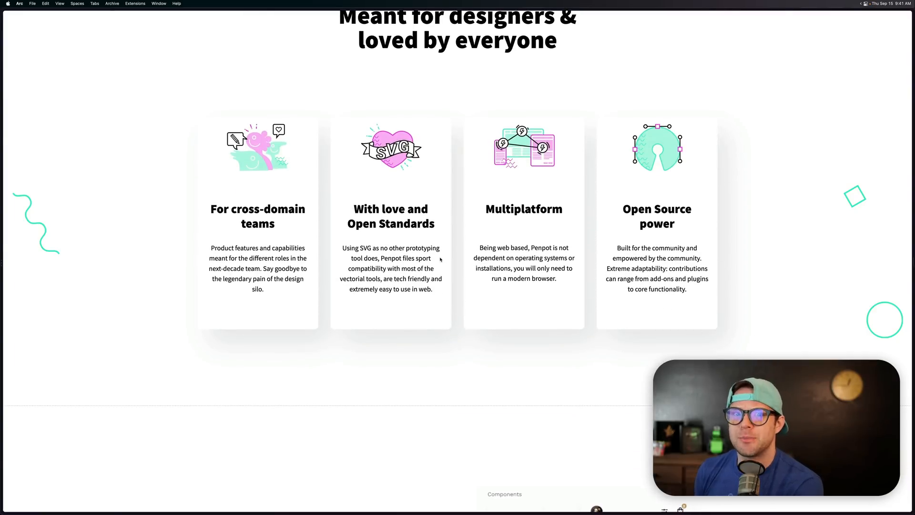
scroll(down, 3)
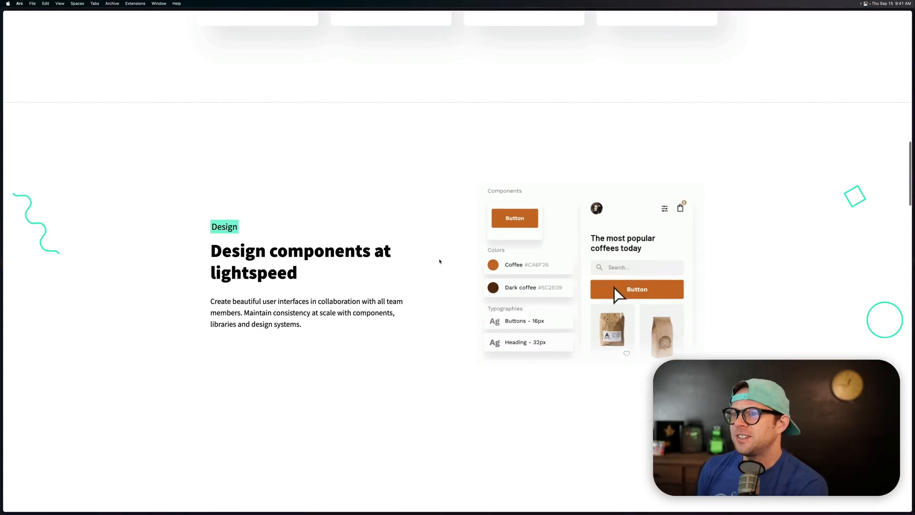
scroll(down, 3)
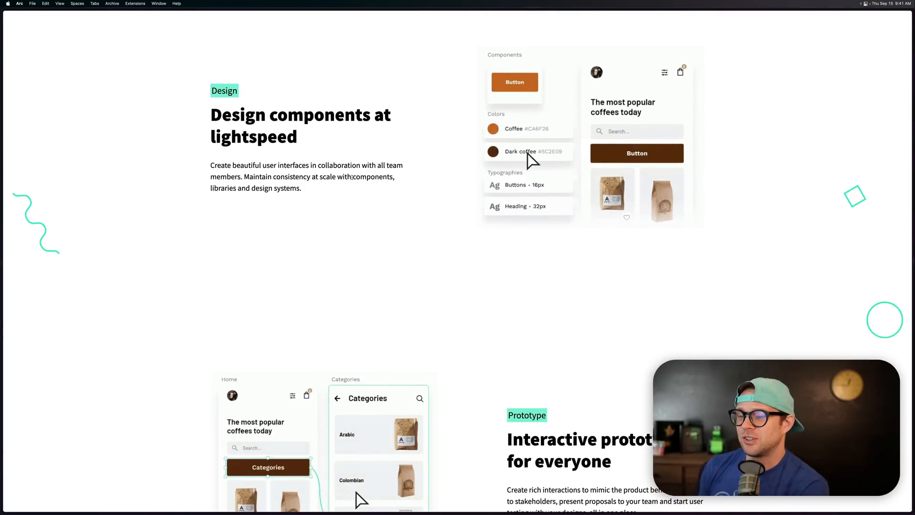
scroll(down, 3)
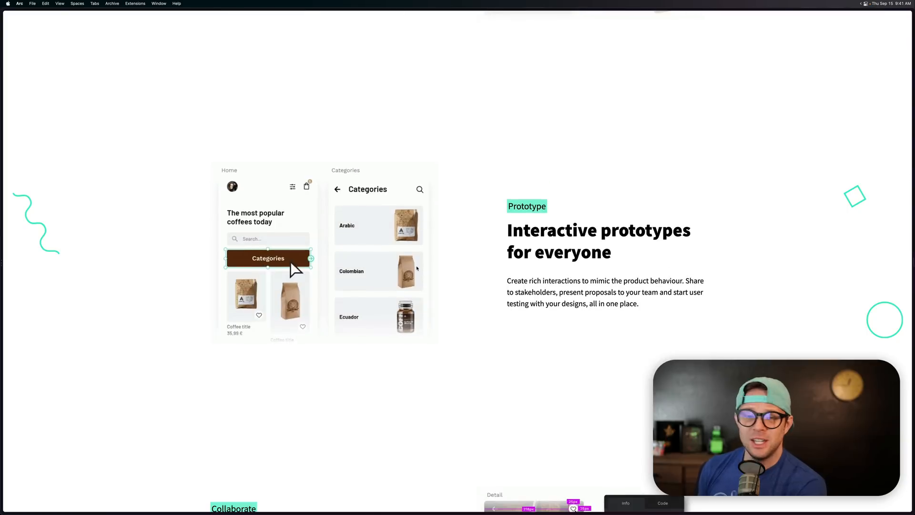
scroll(down, 3)
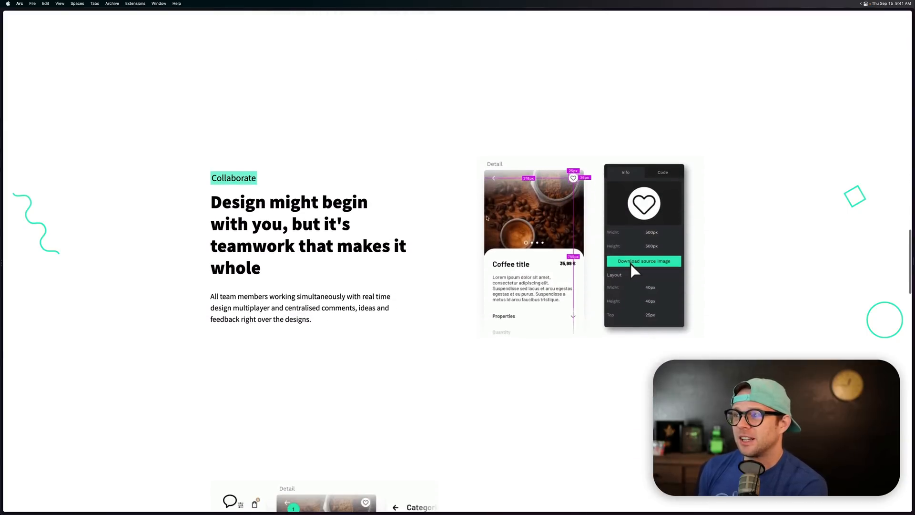
click(664, 172)
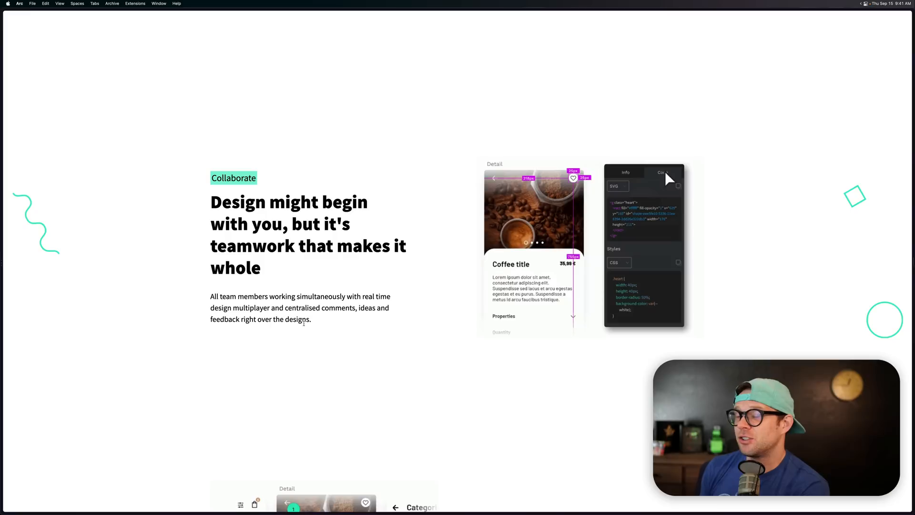
scroll(down, 3)
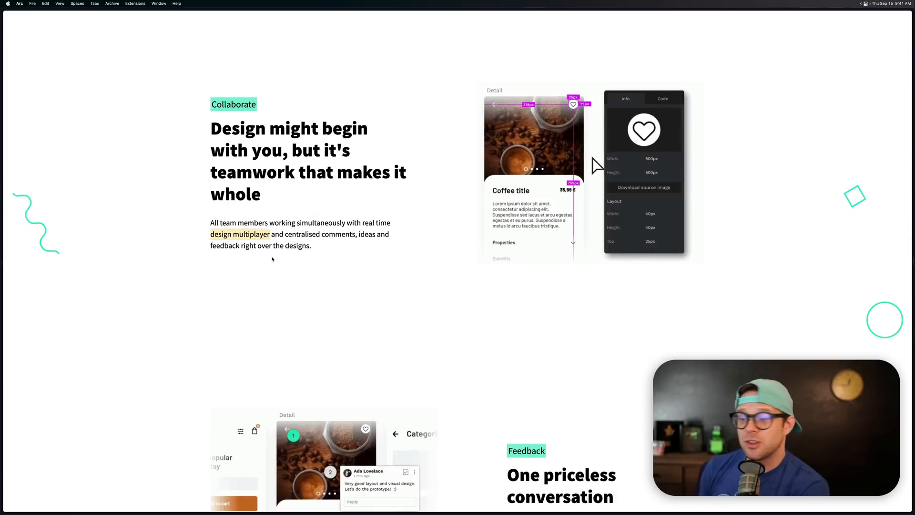
scroll(down, 3)
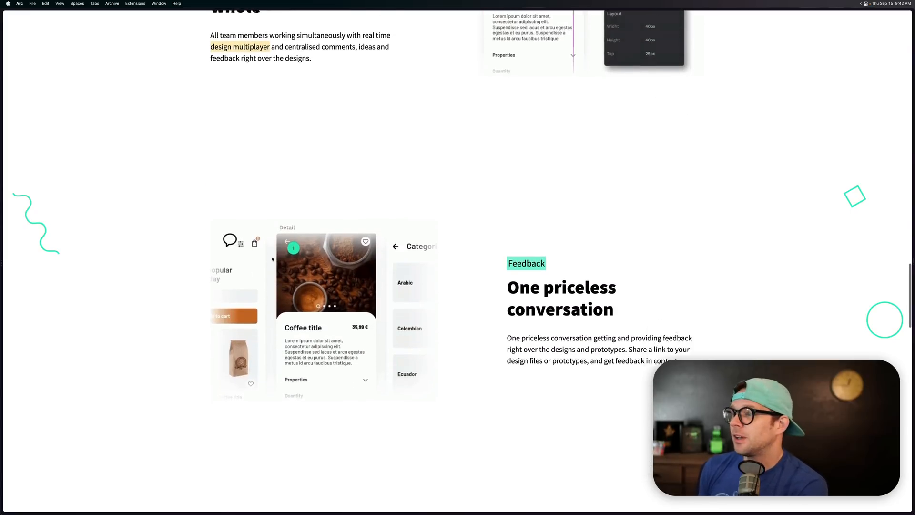
scroll(down, 3)
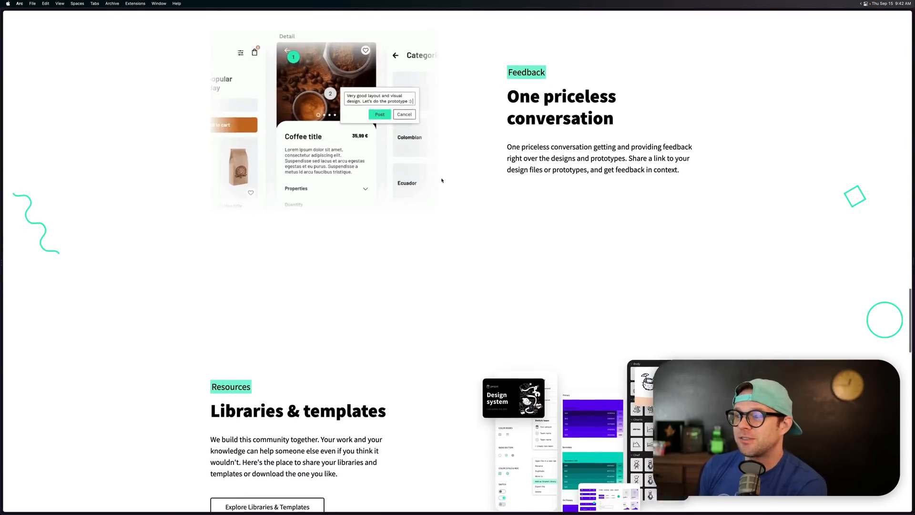
scroll(down, 3)
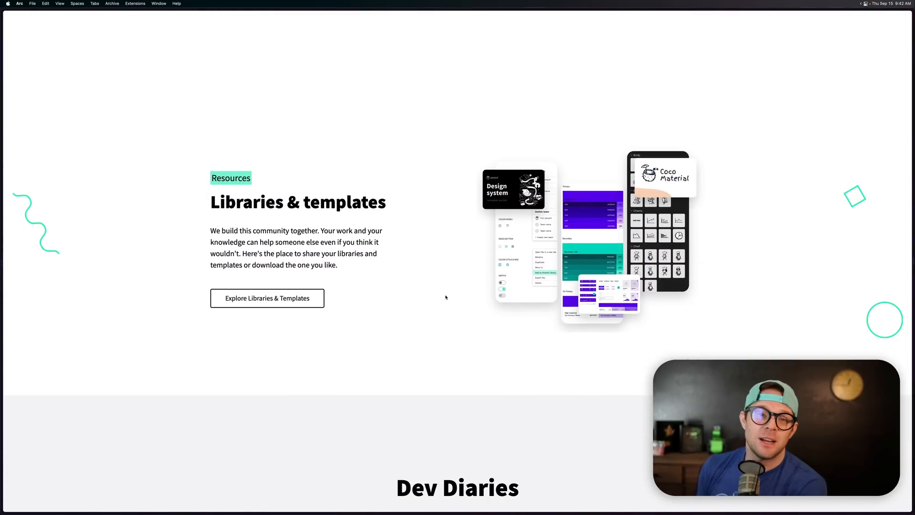
scroll(down, 3)
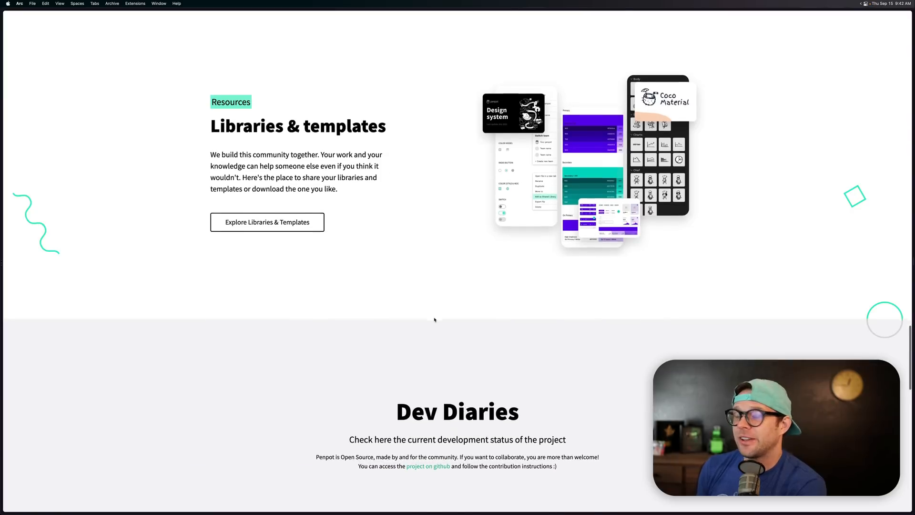
scroll(down, 3)
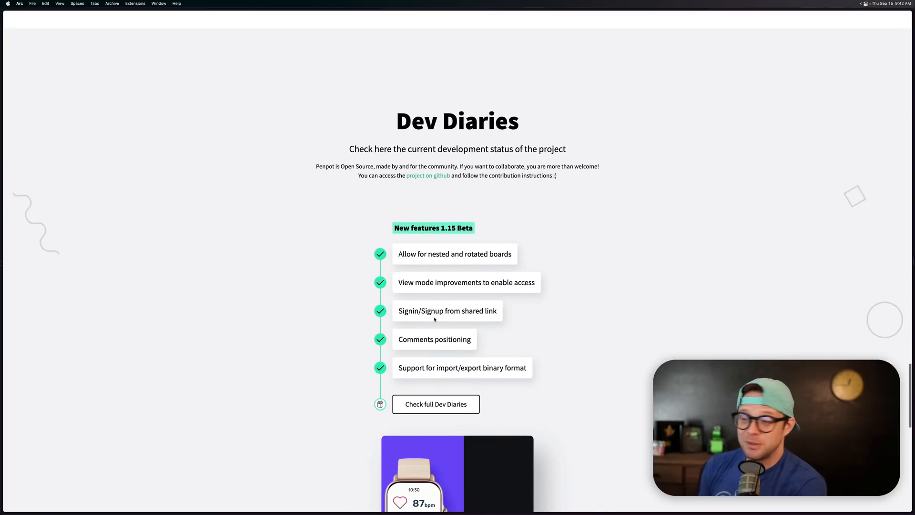
scroll(down, 3)
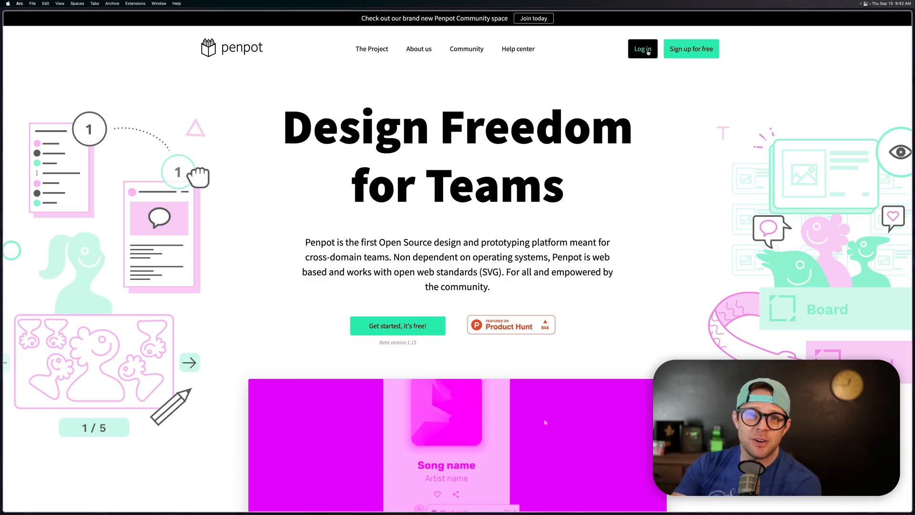
Step: Sign in, check the team switcher, and open New File 4 from Drafts in the editor
click(642, 49)
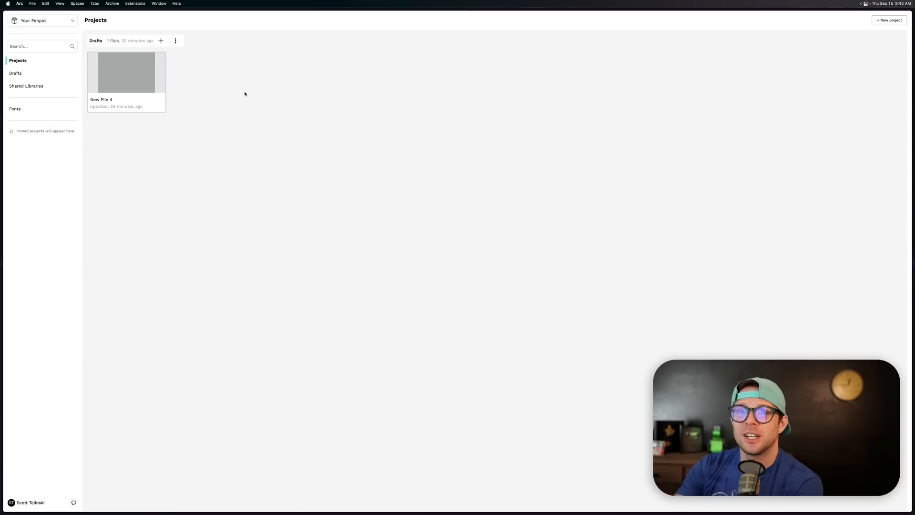
mouse_move(149, 200)
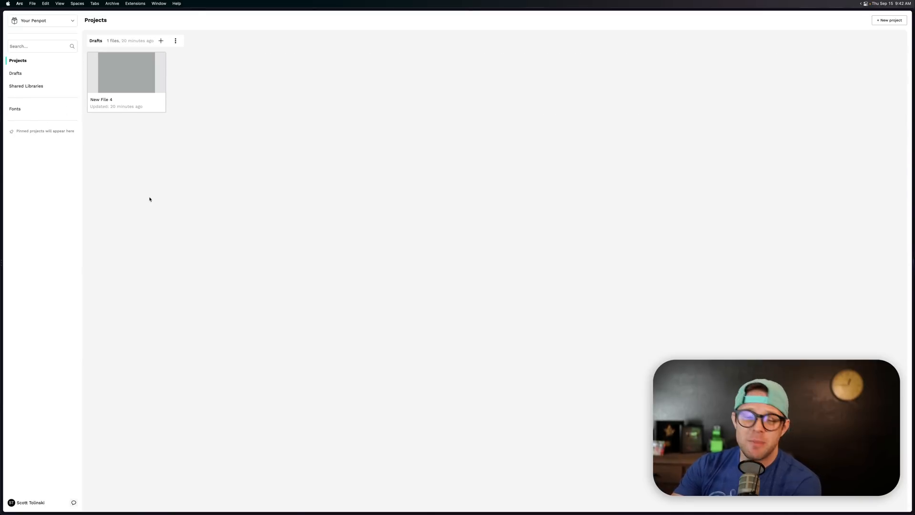
mouse_move(362, 188)
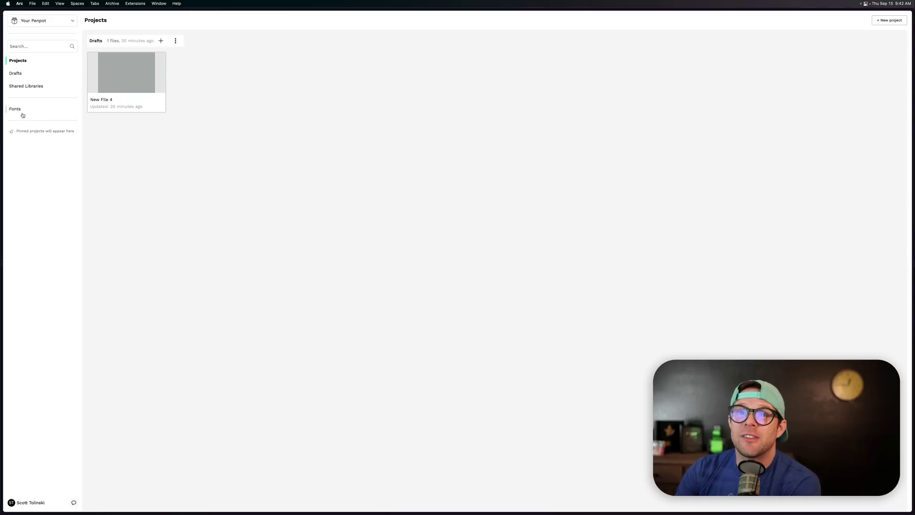
mouse_move(51, 24)
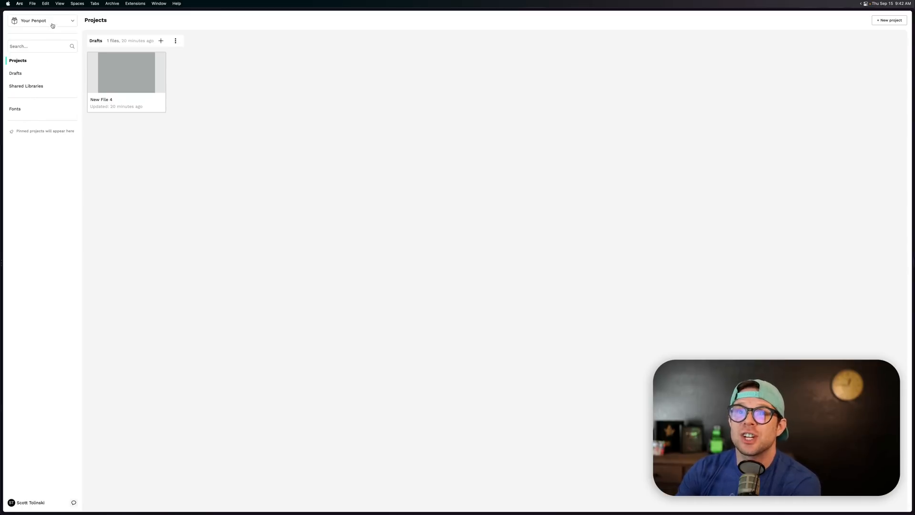
click(42, 21)
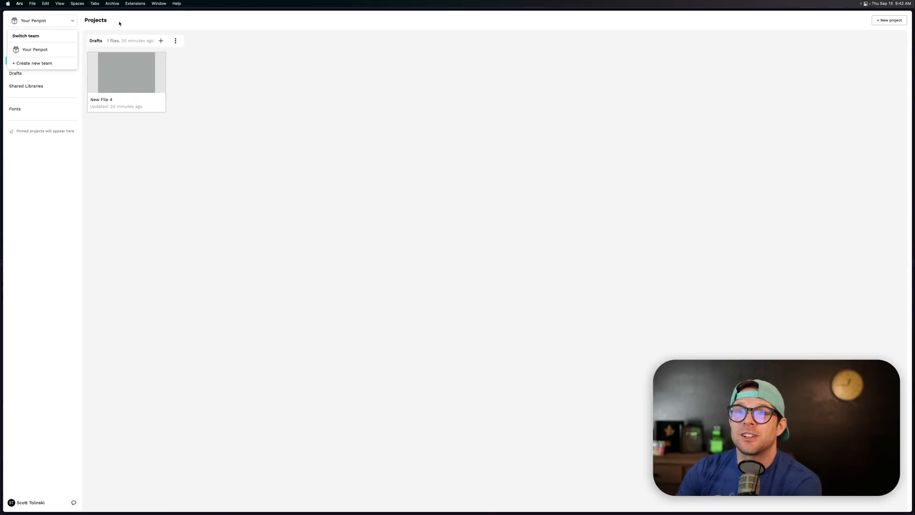
mouse_move(161, 40)
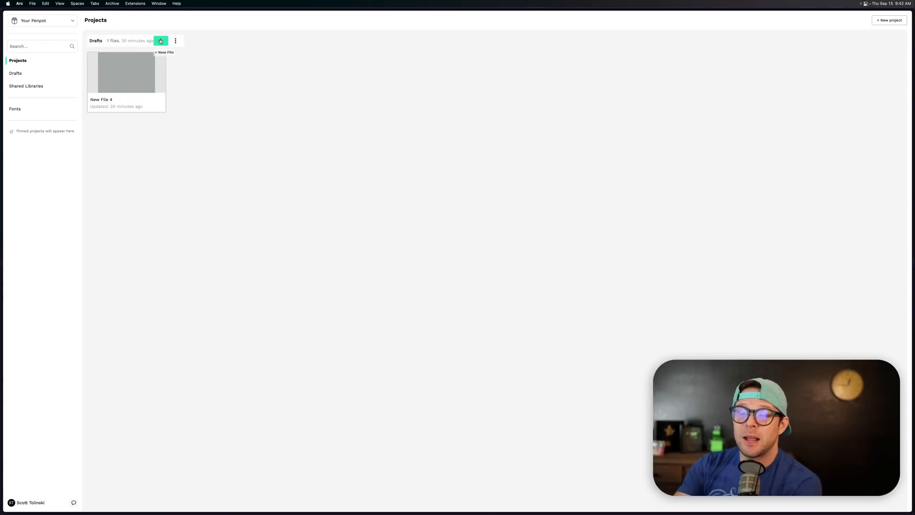
mouse_move(61, 98)
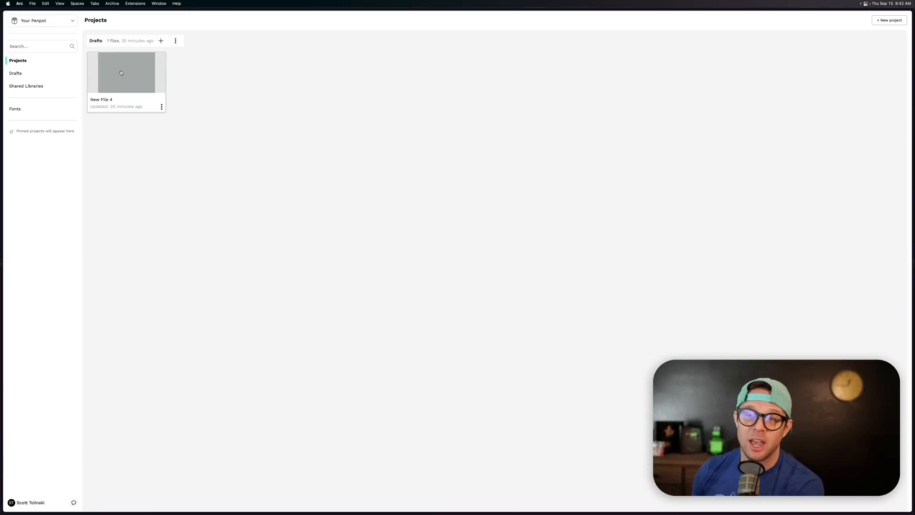
double_click(121, 72)
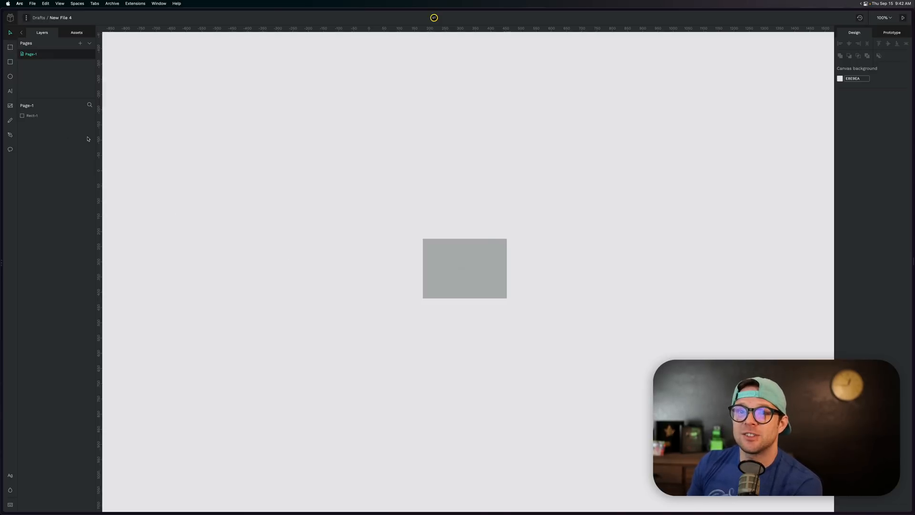
mouse_move(106, 91)
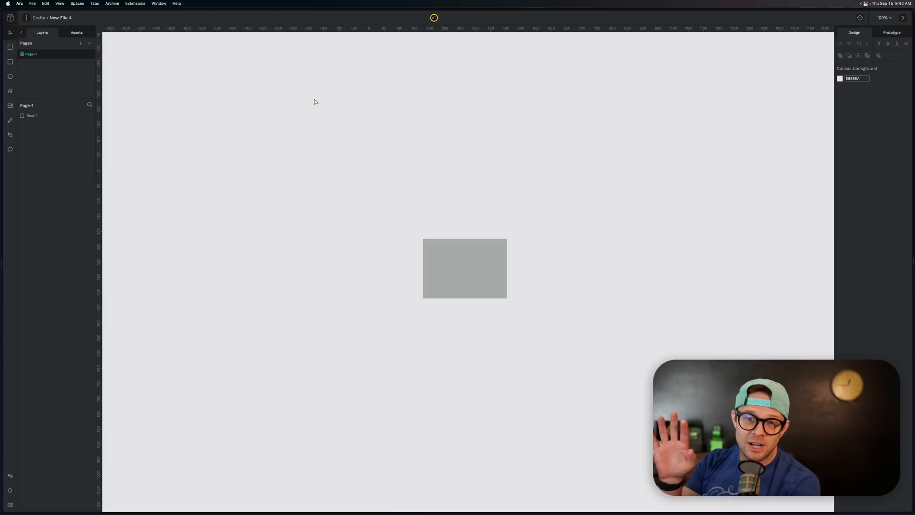
Step: Tour the left toolbar, the Assets library and Layers list, then select Rect-1
click(33, 115)
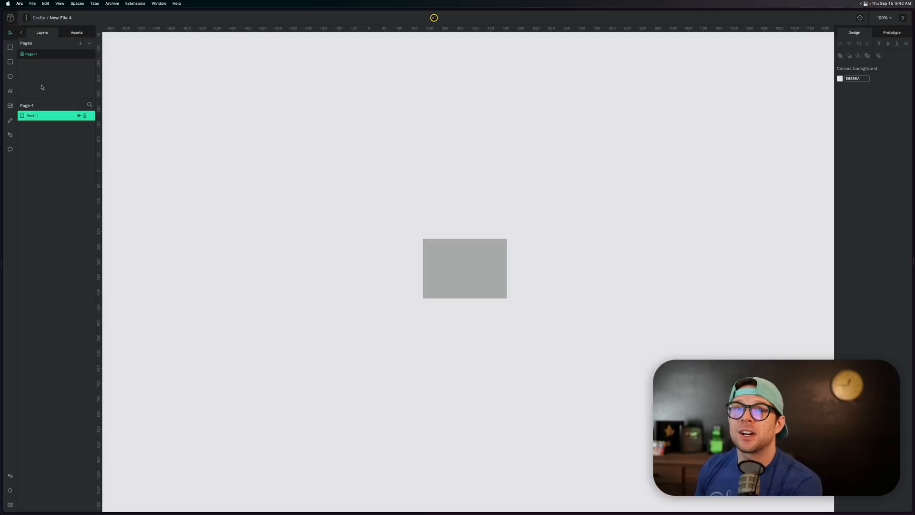
click(8, 77)
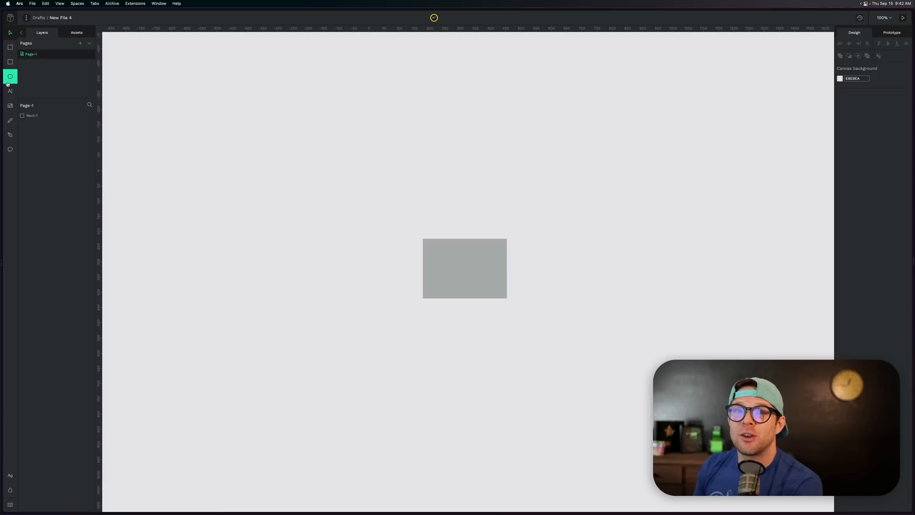
click(76, 32)
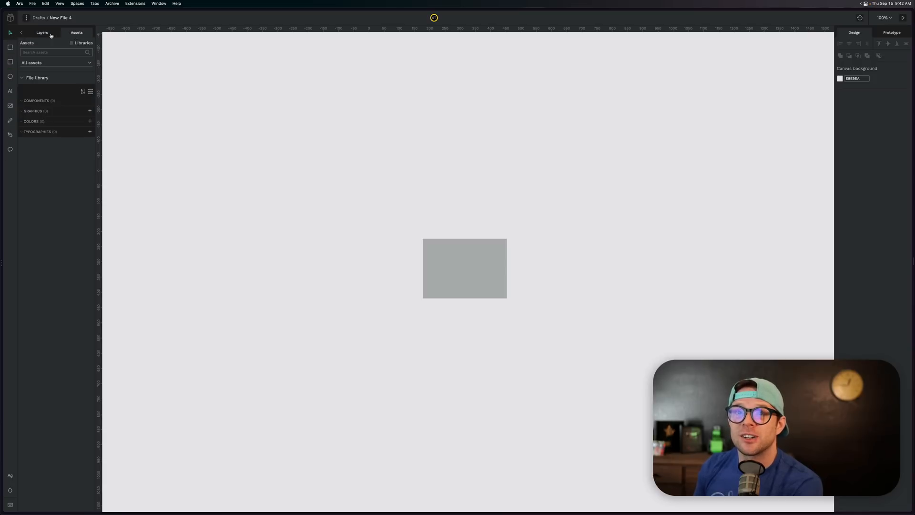
click(42, 33)
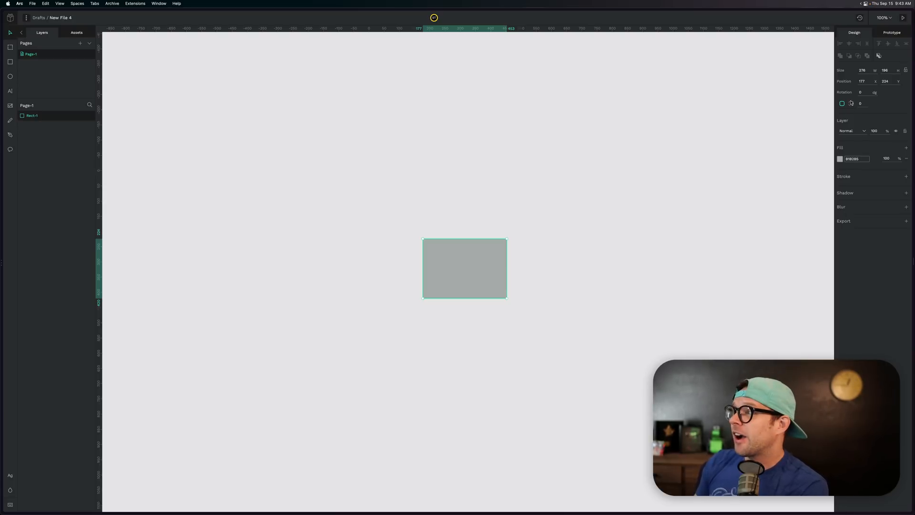
click(851, 103)
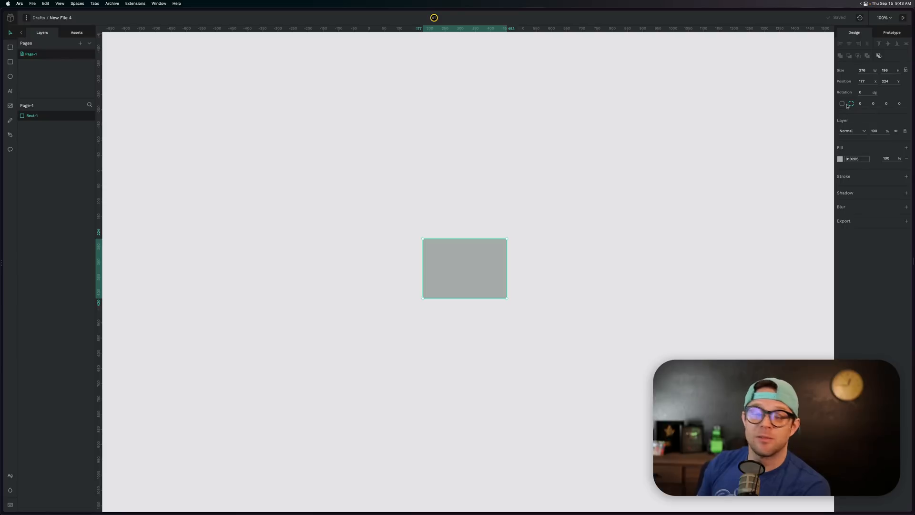
mouse_move(840, 305)
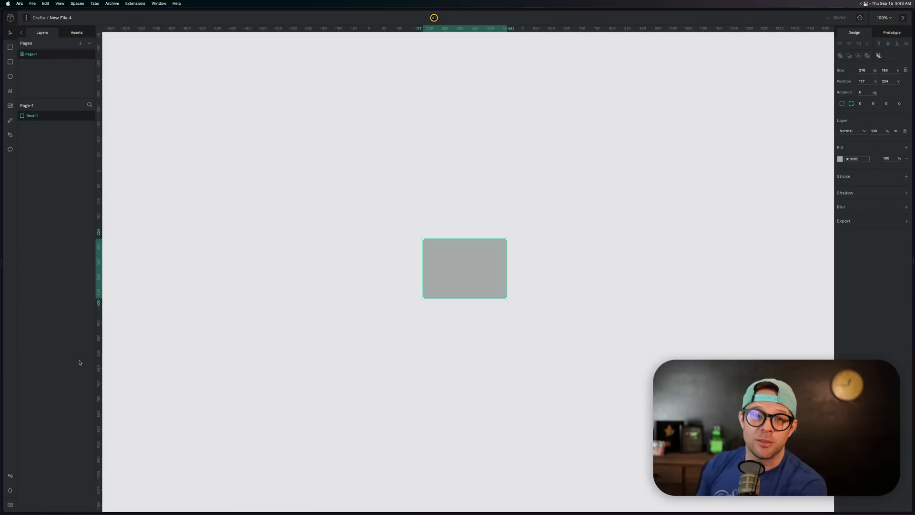
click(321, 392)
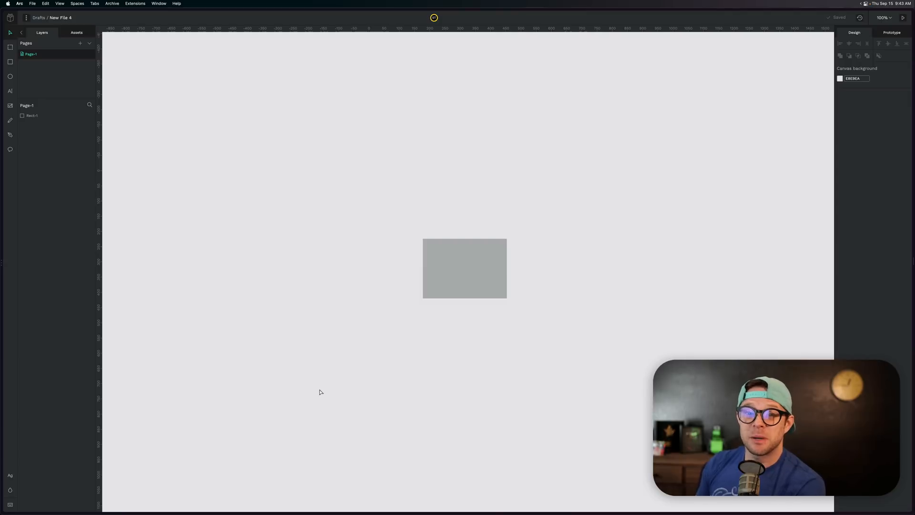
mouse_move(236, 379)
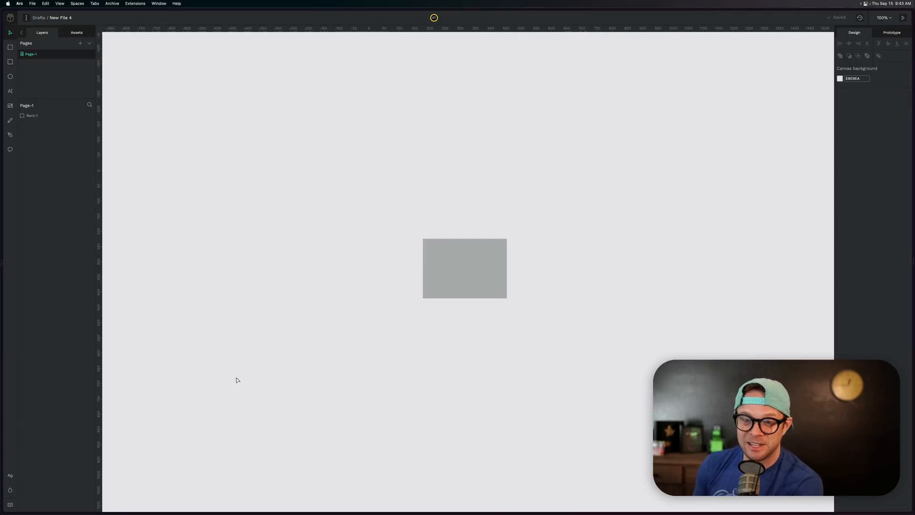
mouse_move(9, 488)
text(Hello)
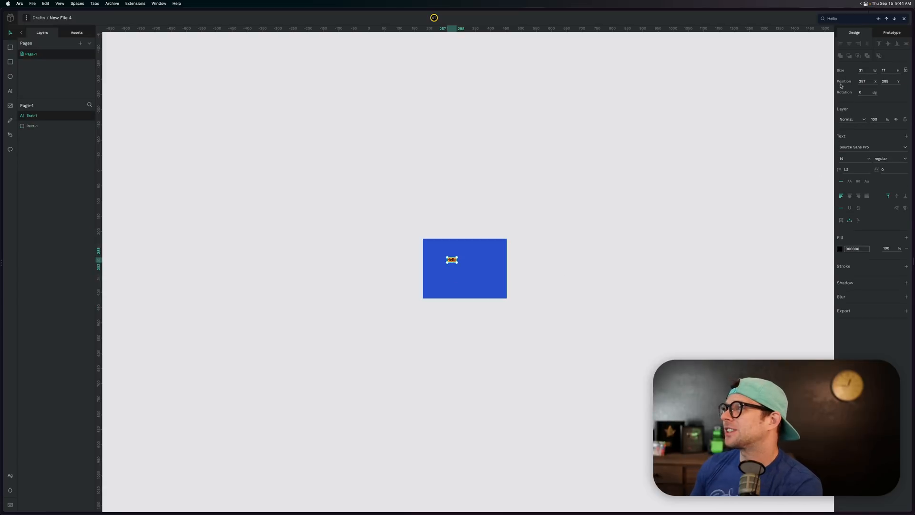
mouse_move(856, 44)
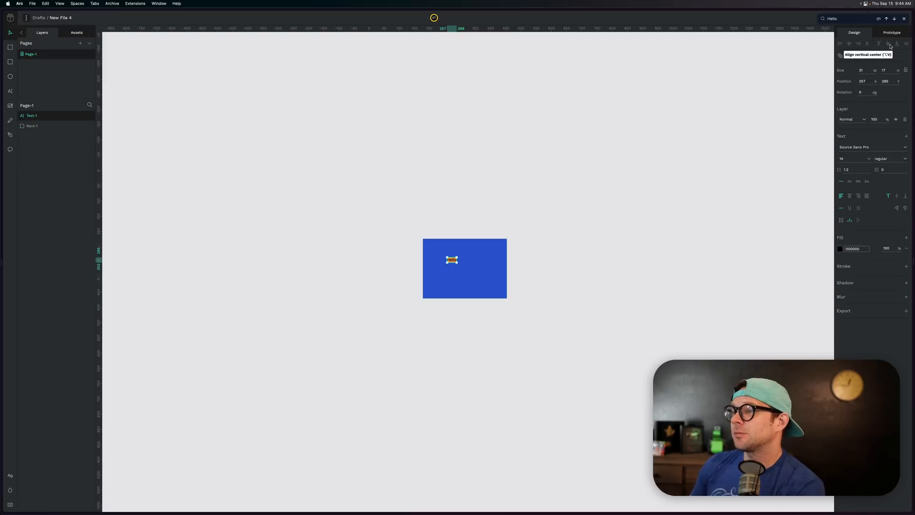
Step: Group the Hello text with the blue rectangle and expand the group's layers
click(166, 129)
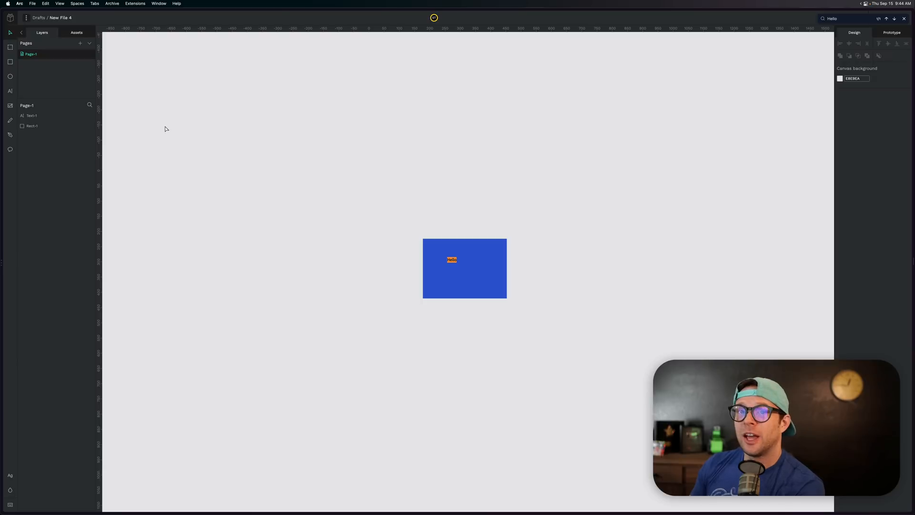
click(32, 126)
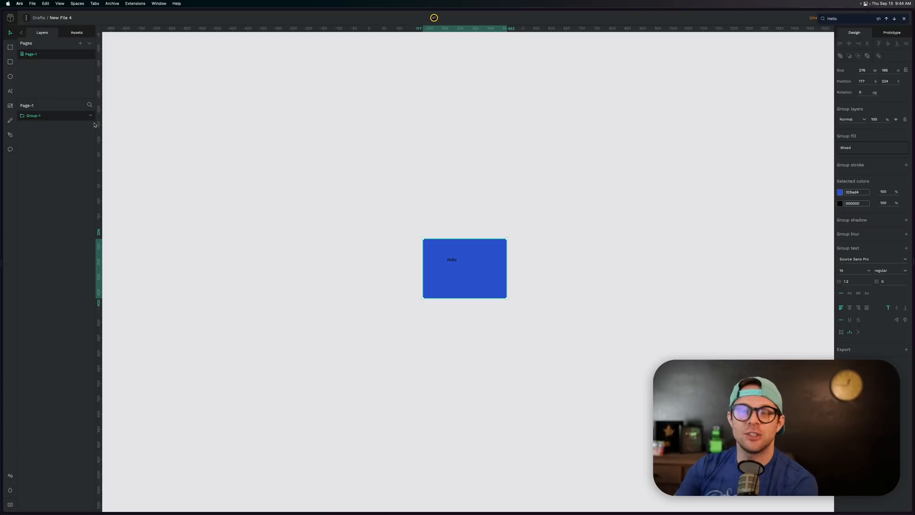
click(89, 116)
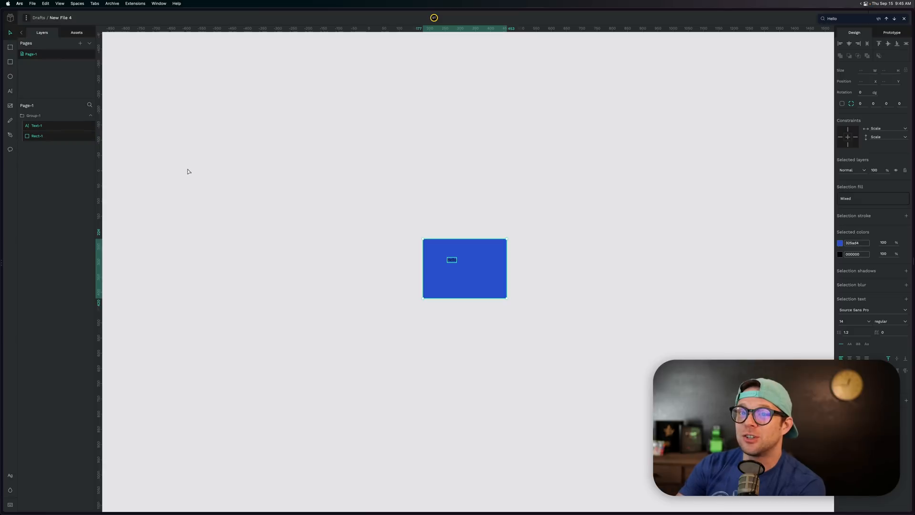
Step: Centre the Hello text horizontally and vertically inside the rectangle
click(862, 44)
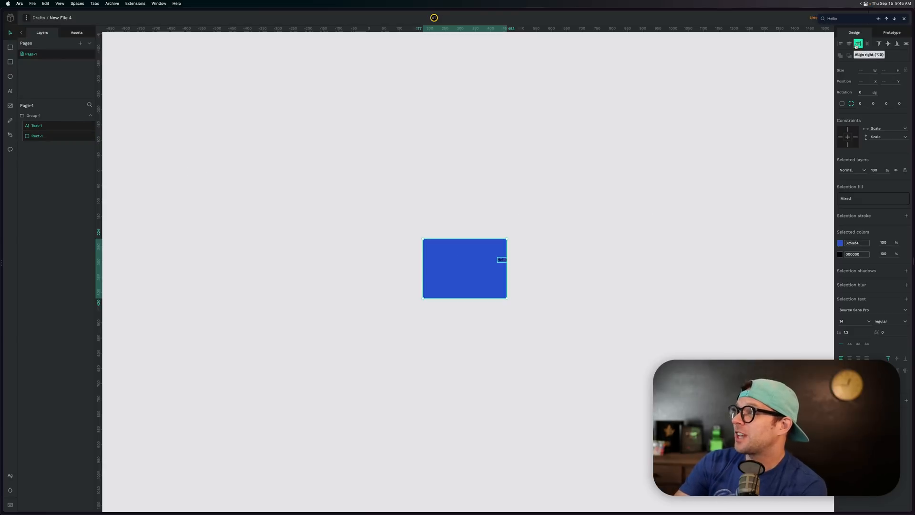
click(853, 43)
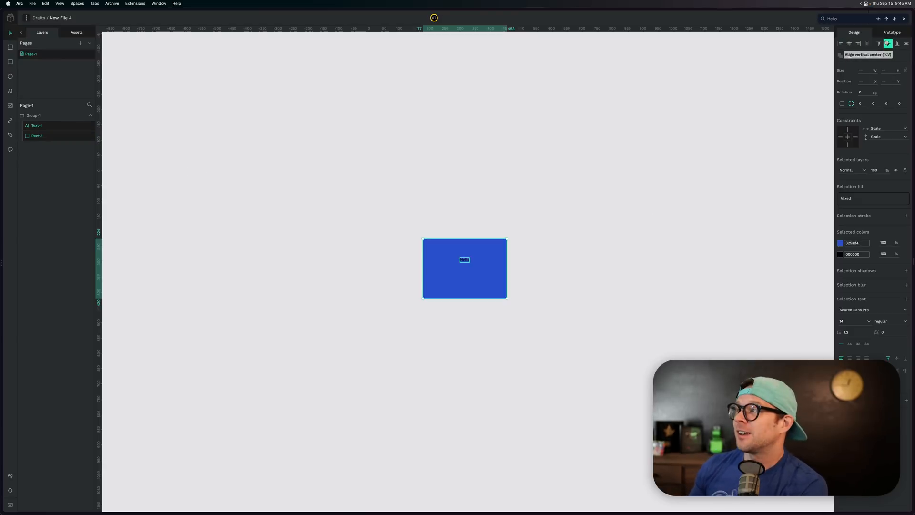
click(893, 44)
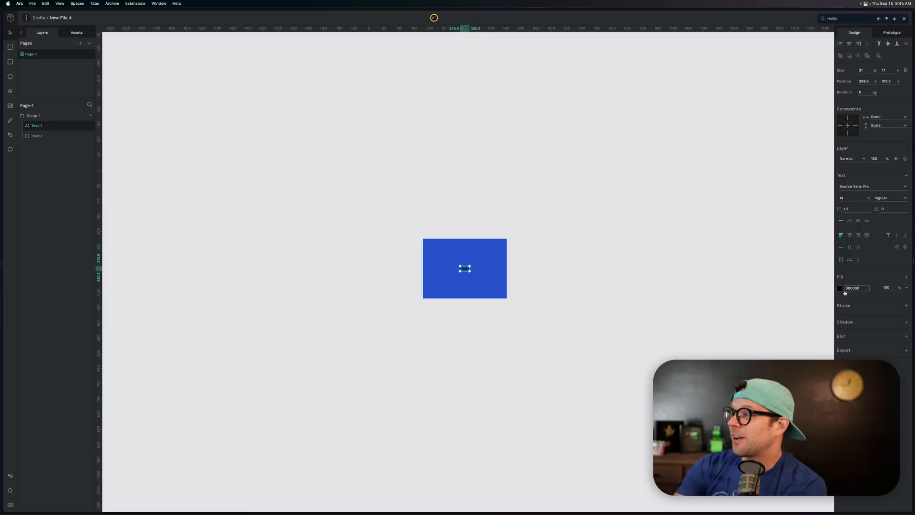
Step: Make the Hello text white (#FFFFFF) and set its font size to 54
click(840, 288)
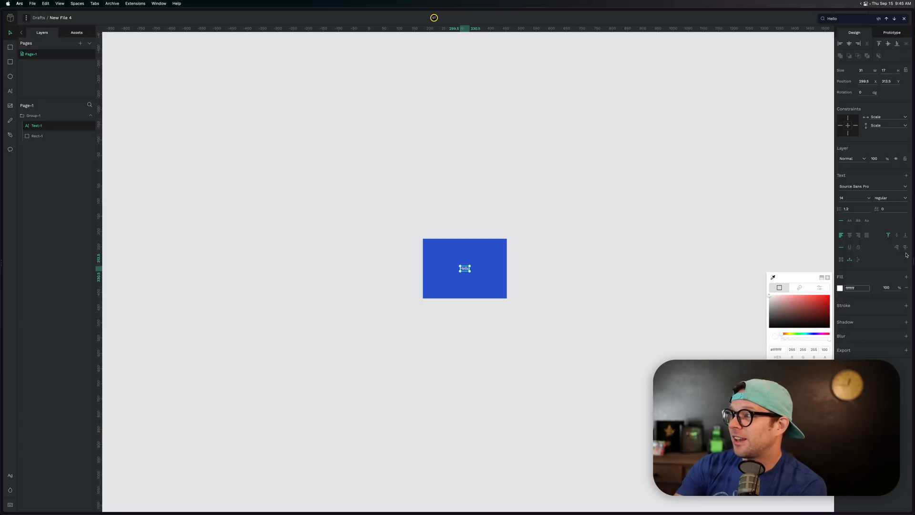
click(888, 265)
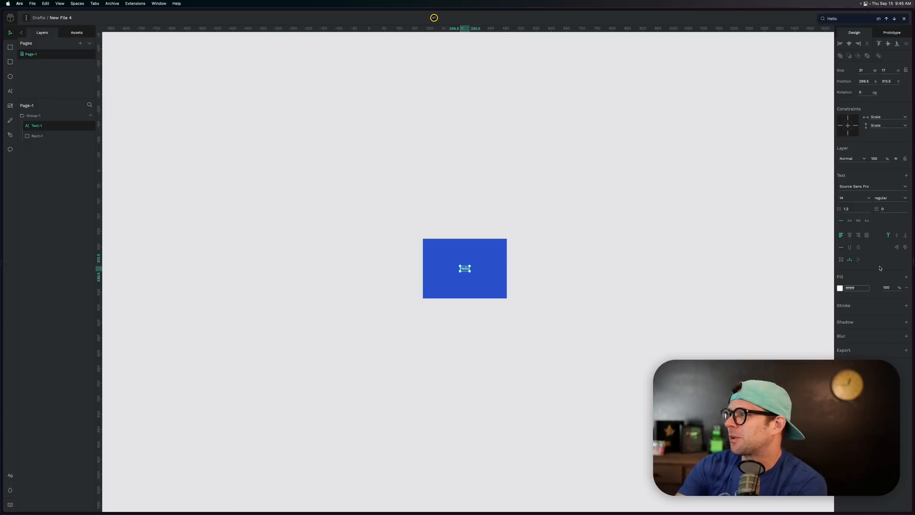
click(845, 198)
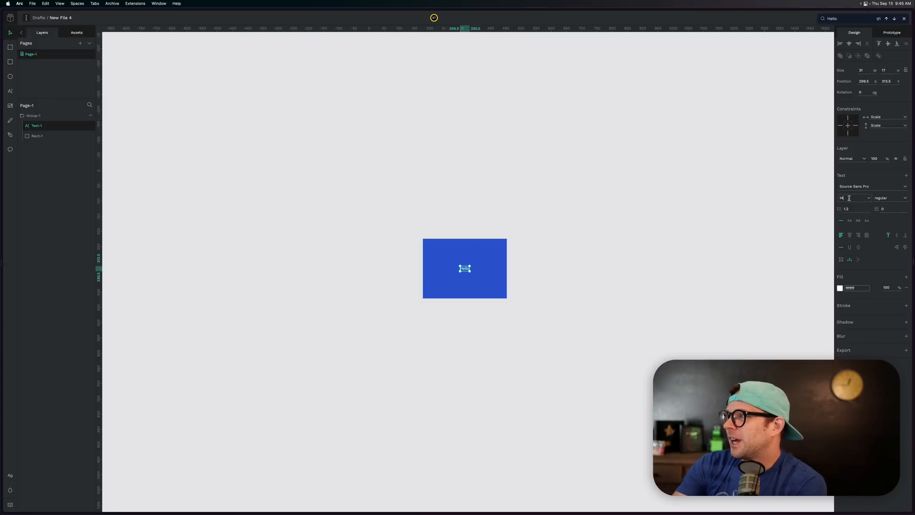
text(64)
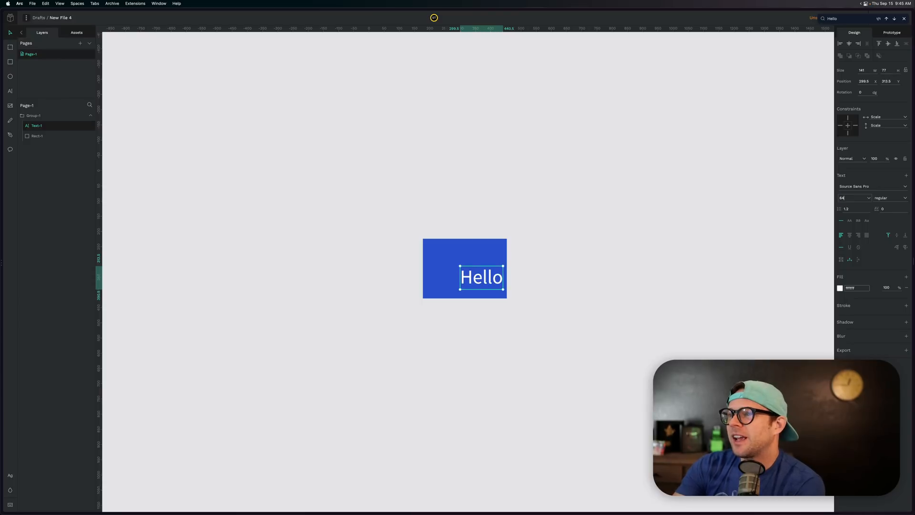
text(54)
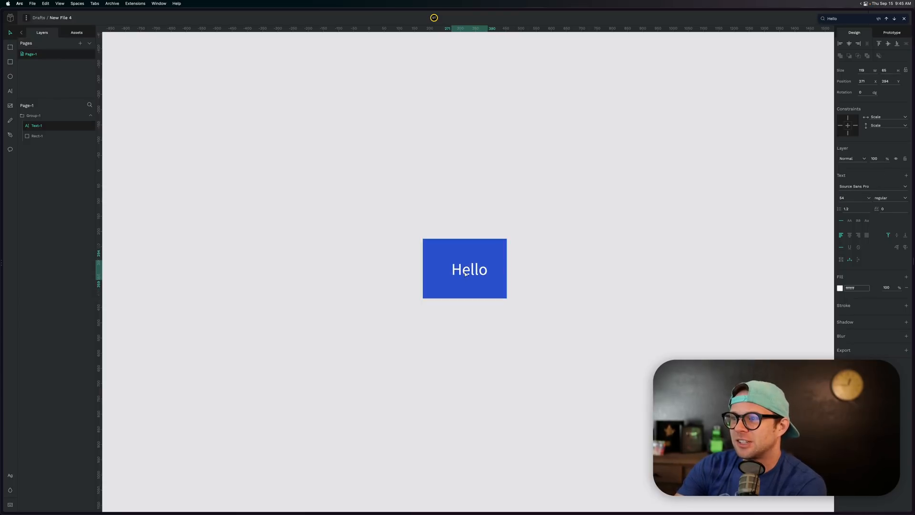
click(402, 307)
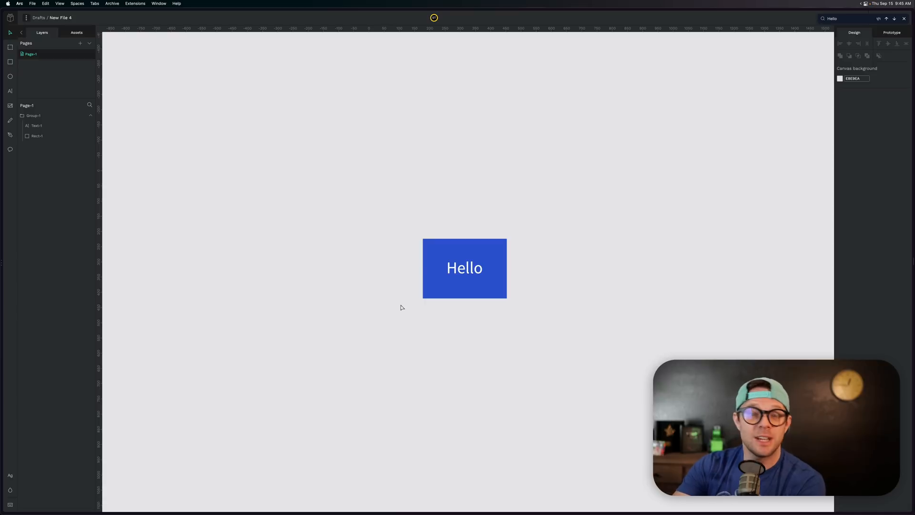
mouse_move(119, 175)
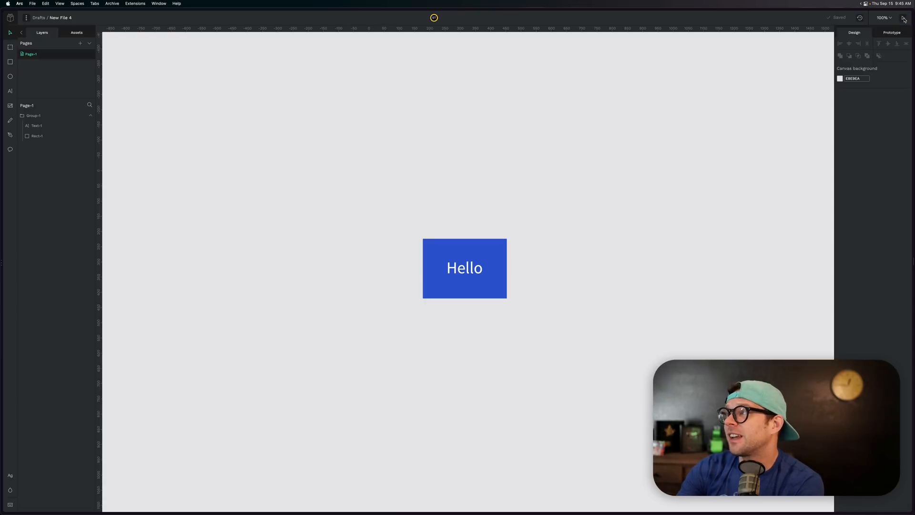
mouse_move(143, 361)
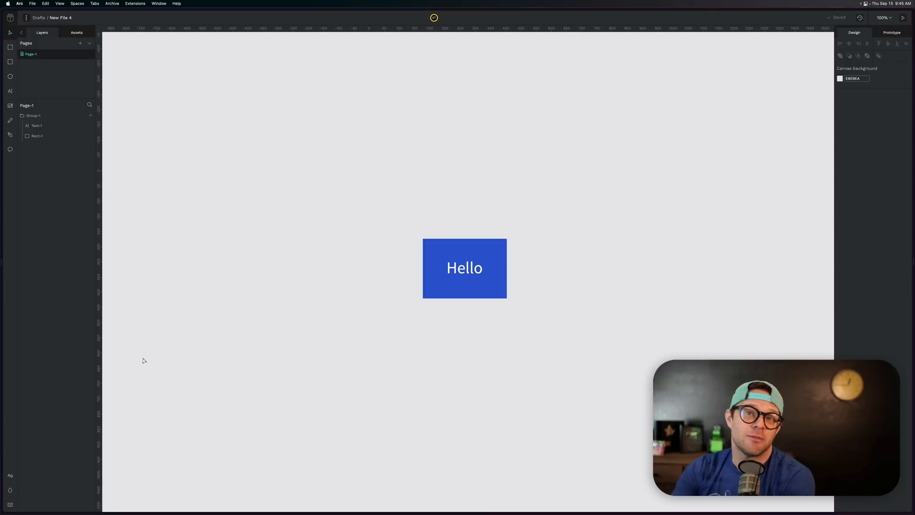
mouse_move(205, 339)
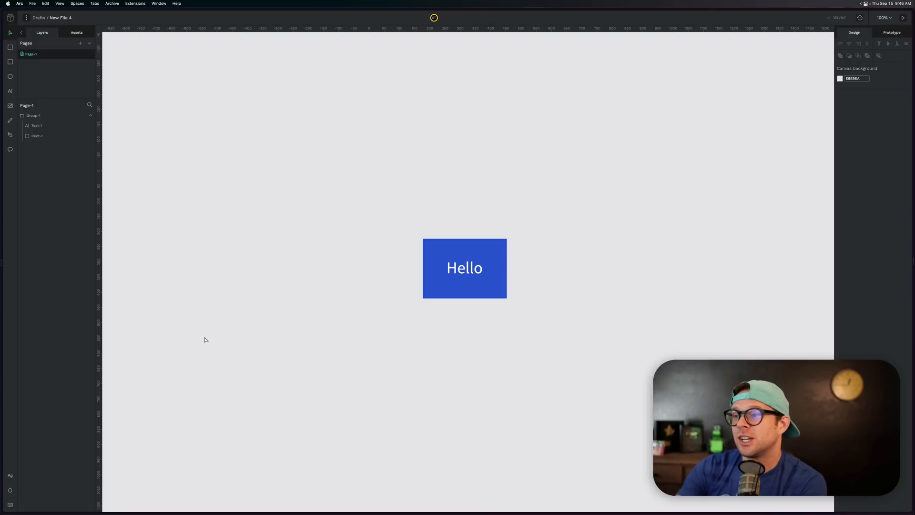
mouse_move(144, 274)
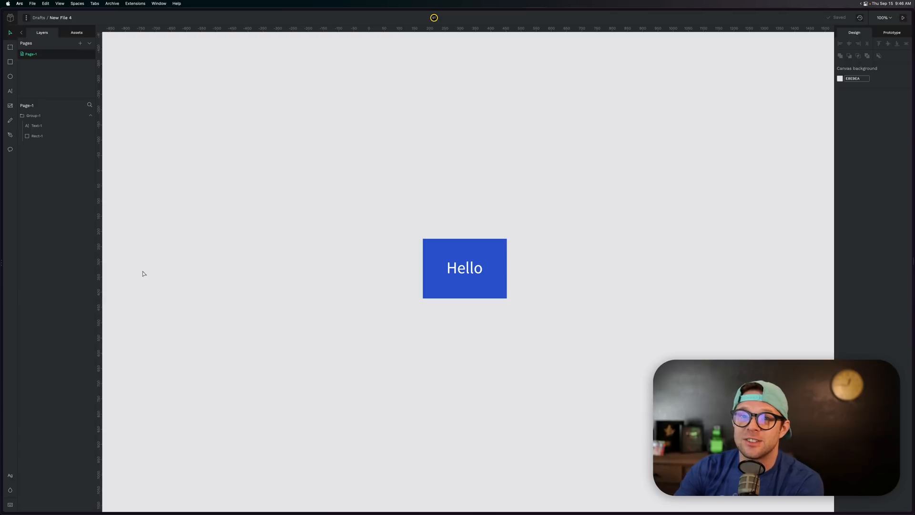
mouse_move(118, 225)
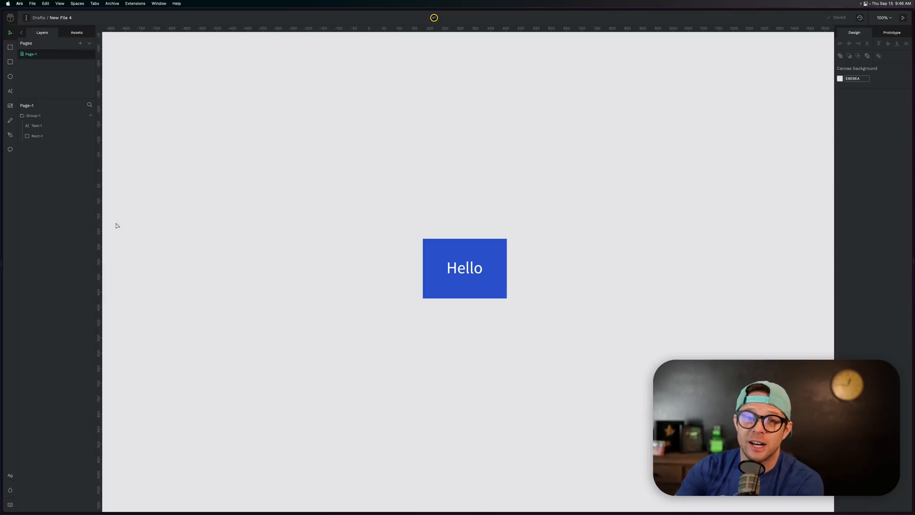
mouse_move(185, 225)
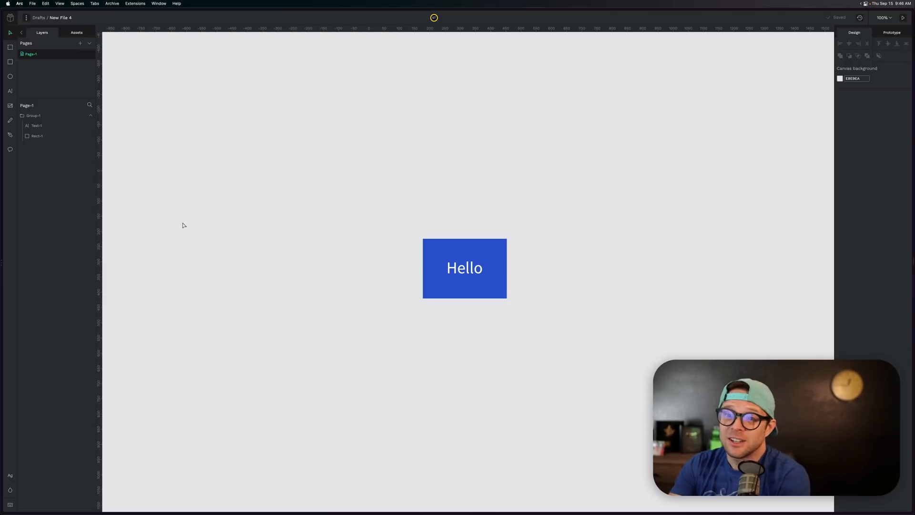
mouse_move(194, 248)
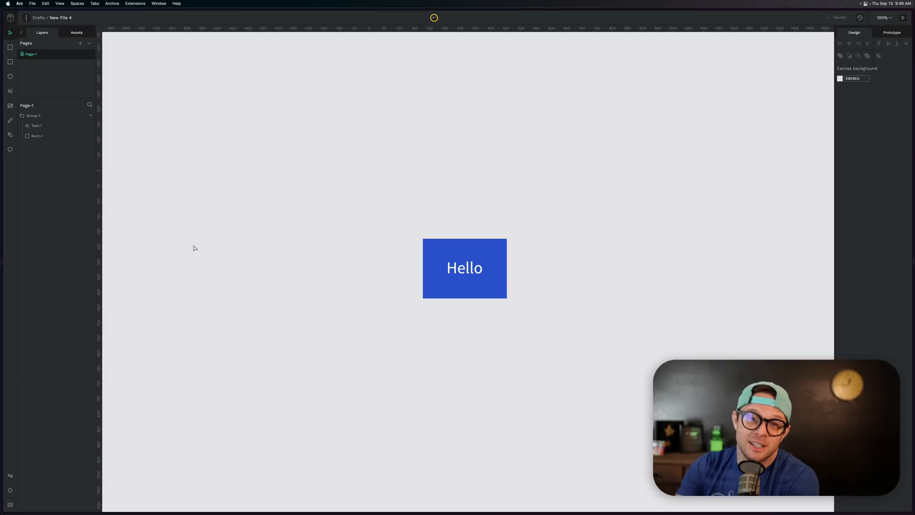